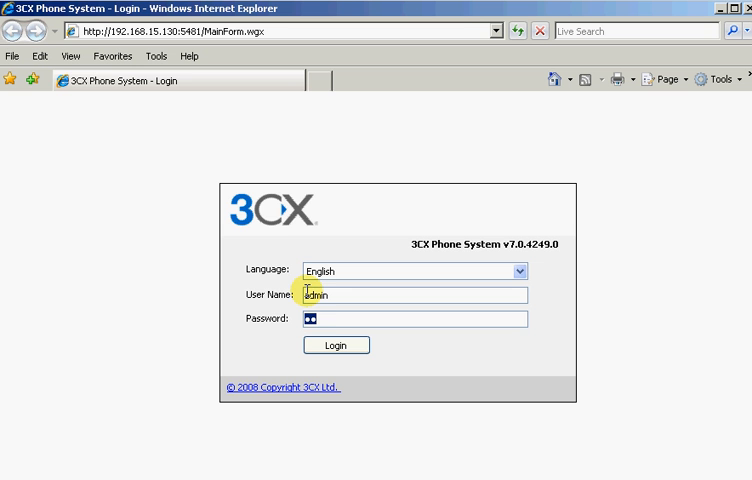
Log in to the 3CX management console with the admin account.
click(336, 345)
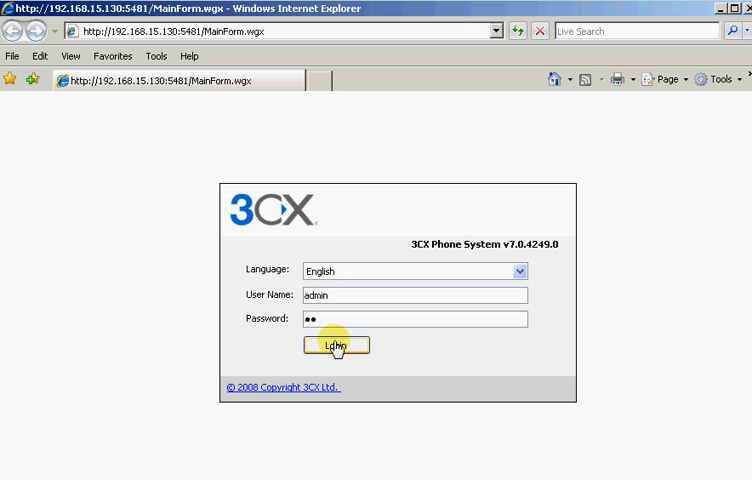
click(335, 346)
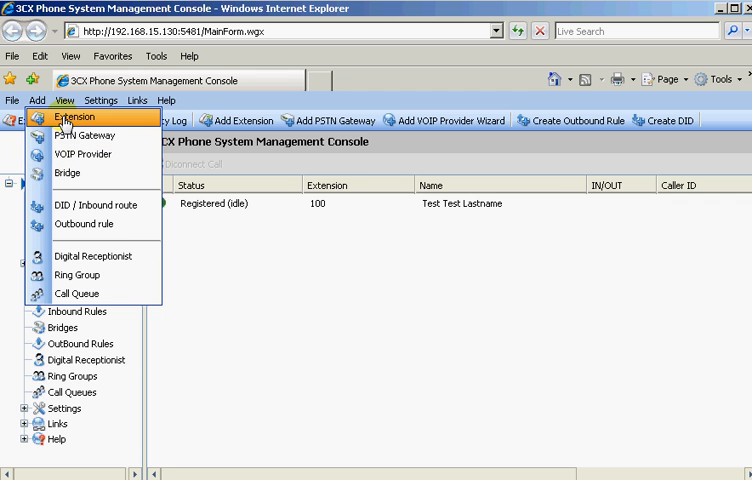
mouse_move(72, 135)
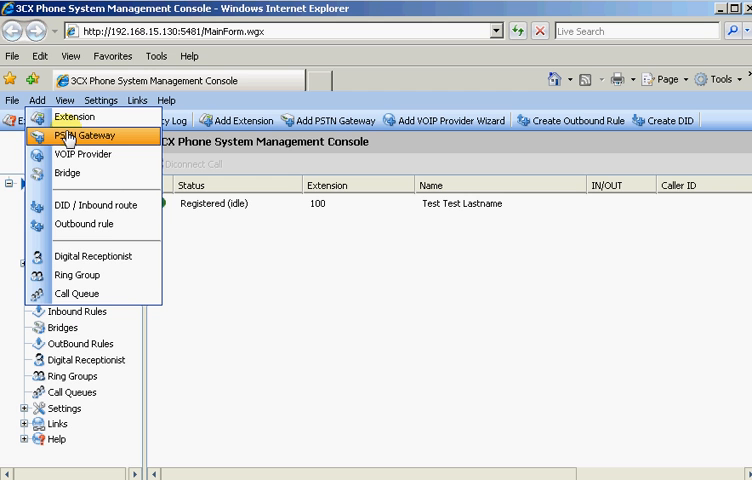
mouse_move(80, 118)
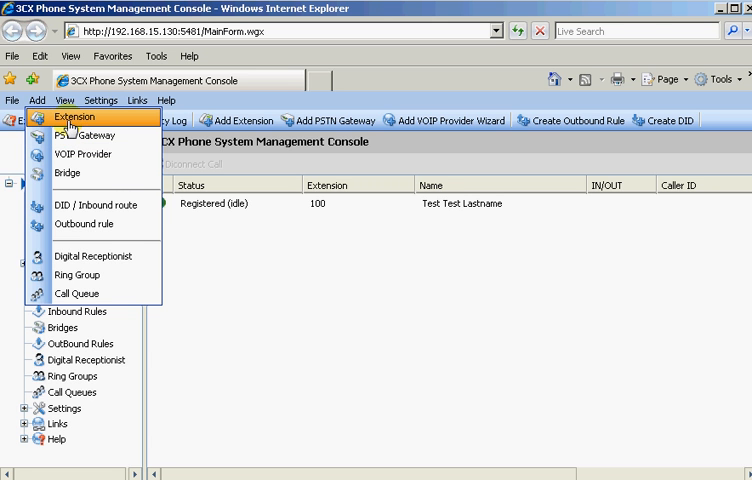
mouse_move(96, 256)
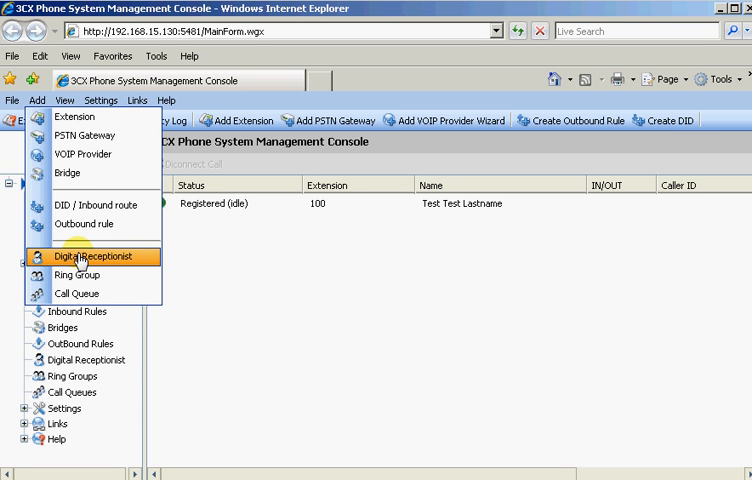
mouse_move(90, 154)
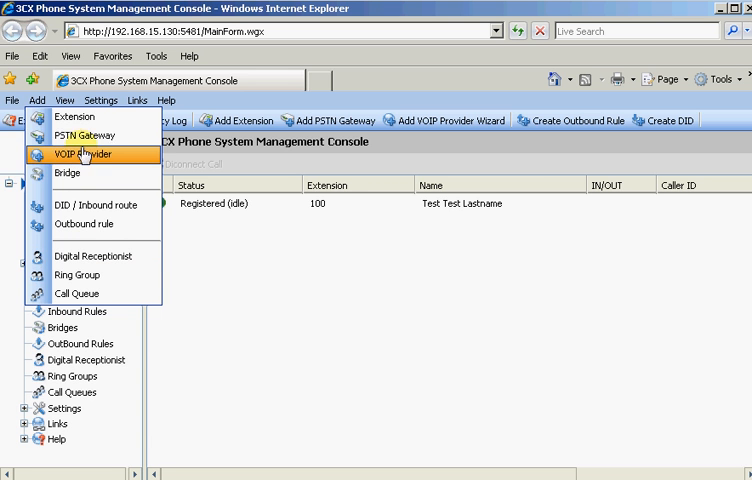
mouse_move(80, 135)
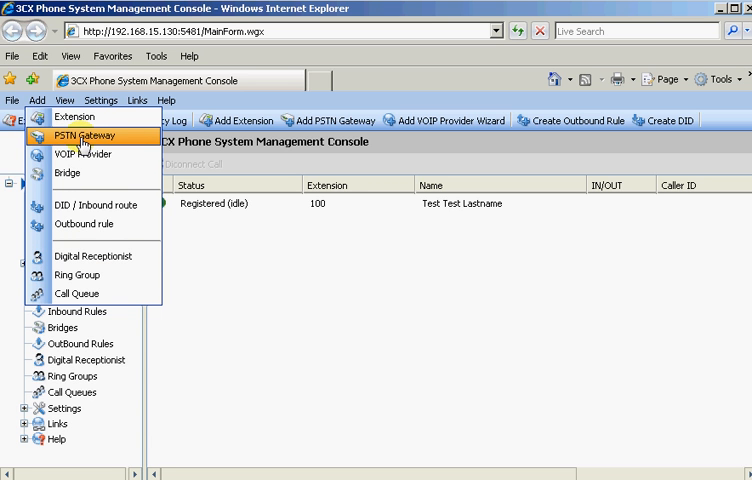
mouse_move(85, 161)
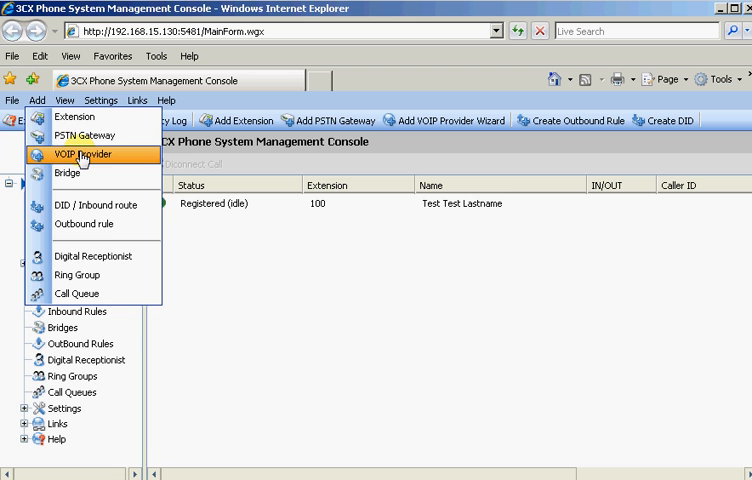
mouse_move(75, 116)
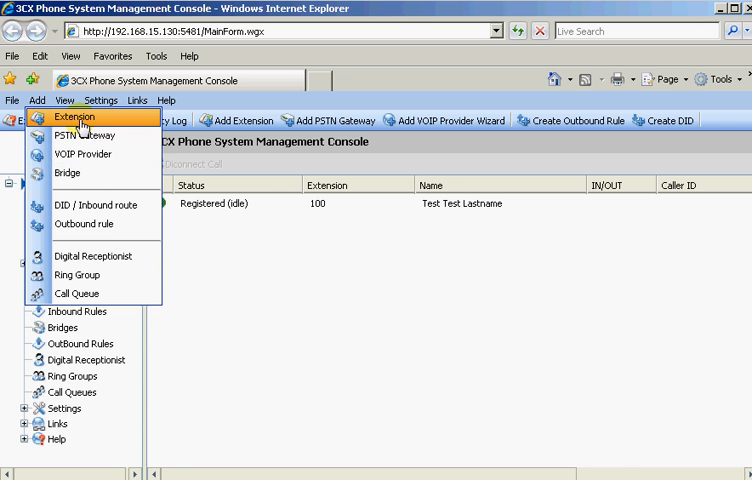
Choose Extension from the console's Add menu.
click(73, 118)
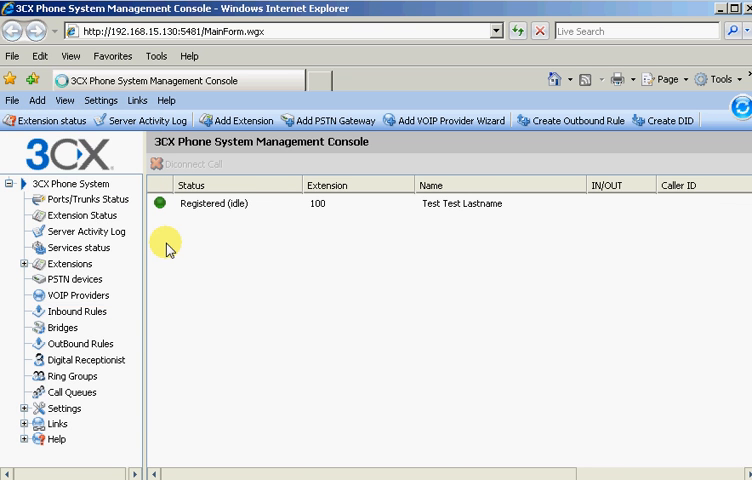
click(234, 120)
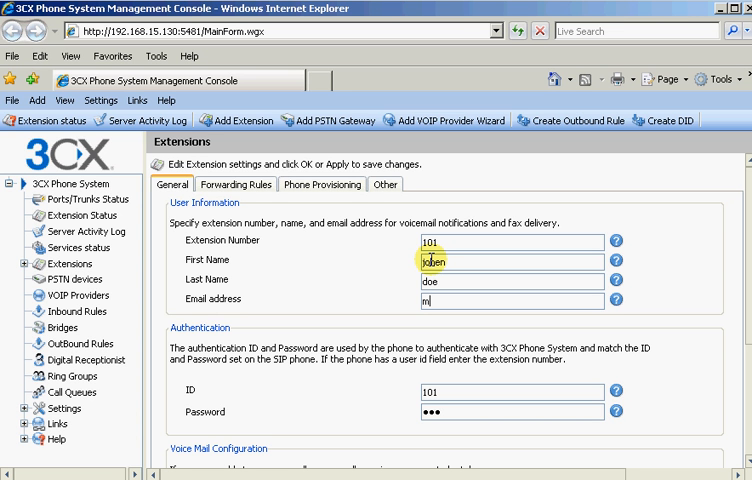
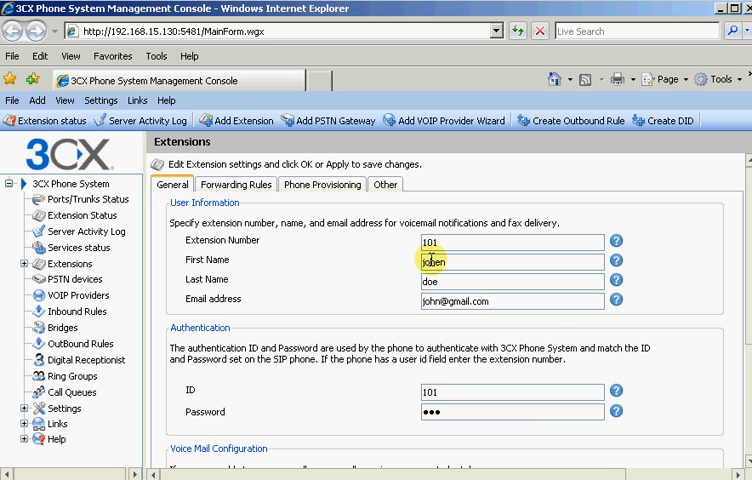
scroll(down, 3)
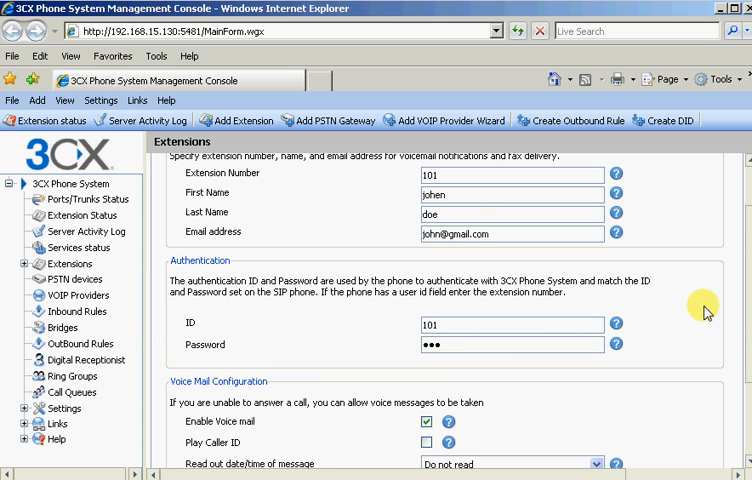
scroll(down, 3)
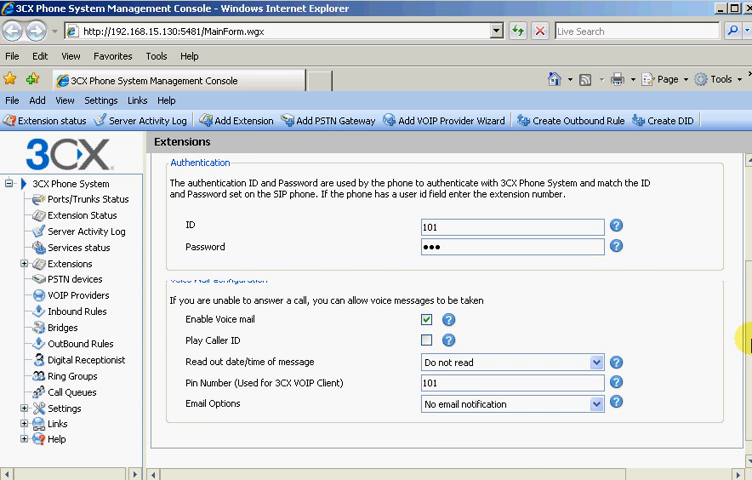
scroll(down, 3)
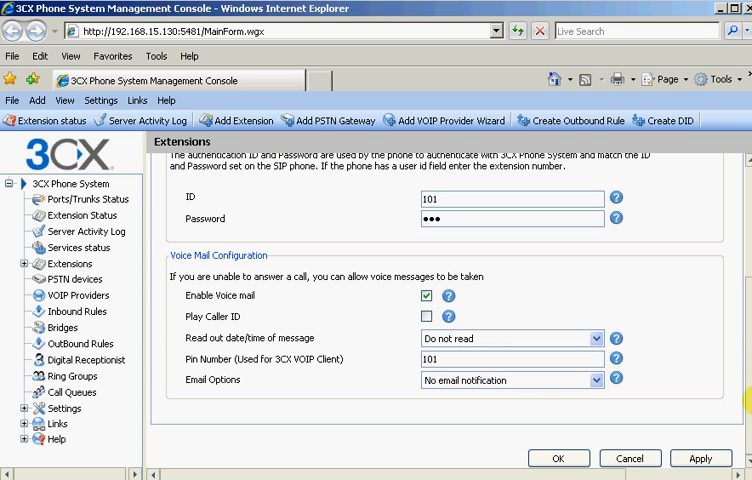
click(720, 456)
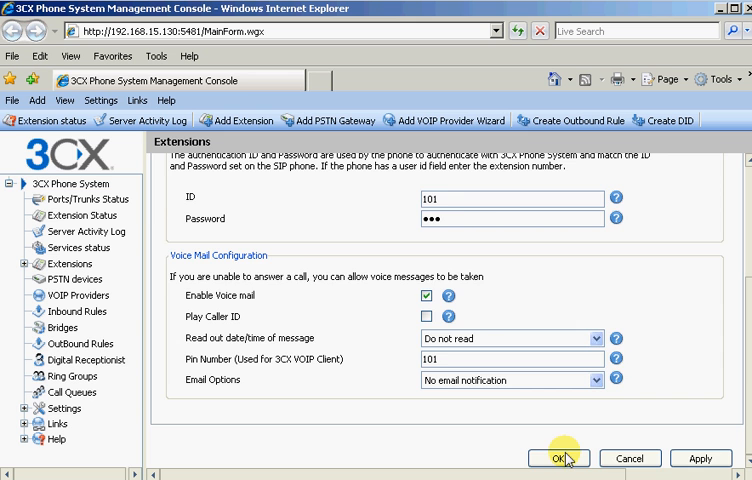
Save extension 101 and view its empty Forwarding Rules page.
click(564, 456)
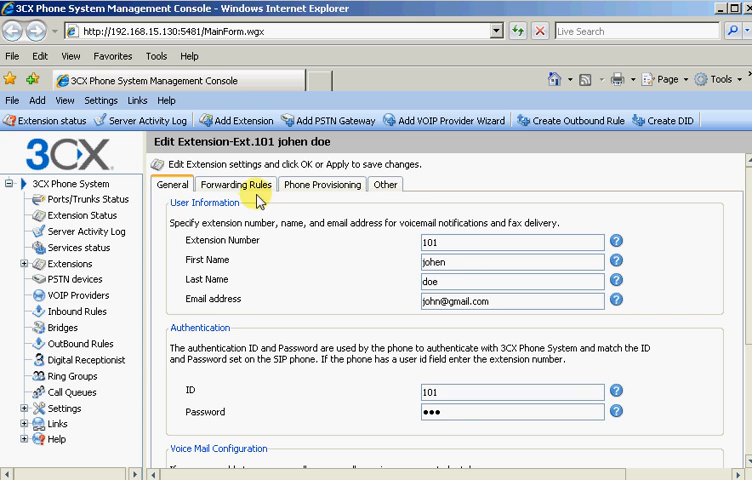
click(238, 184)
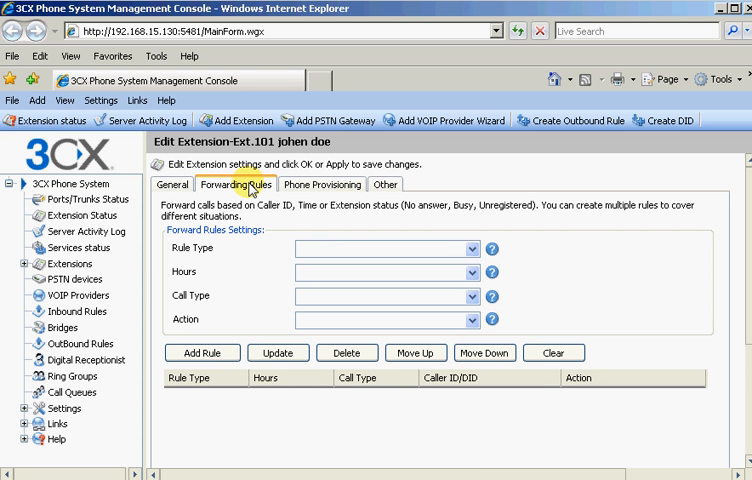
mouse_move(385, 261)
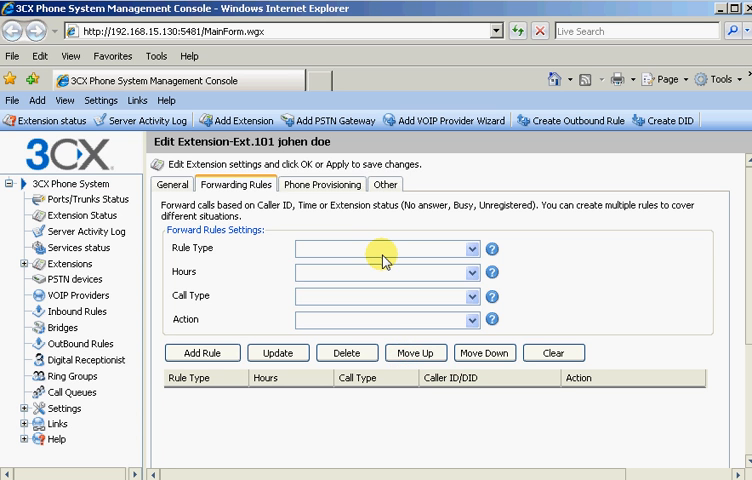
Add Not Registered, No Answer and Busy rules forwarding to voicemail 101 at all hours.
click(385, 247)
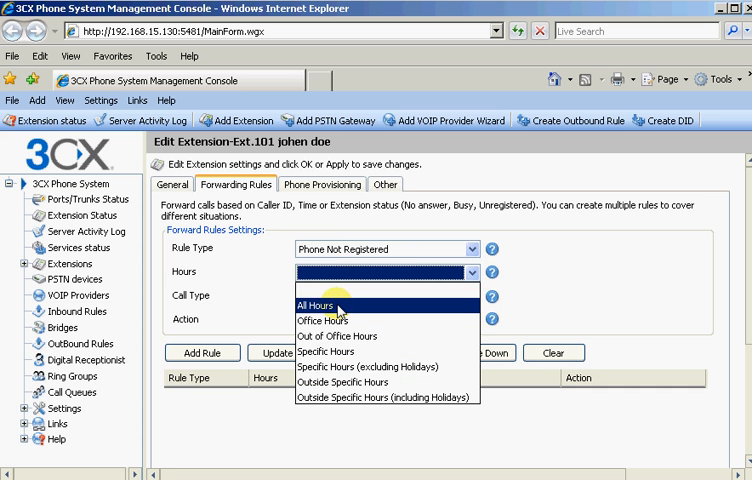
click(338, 304)
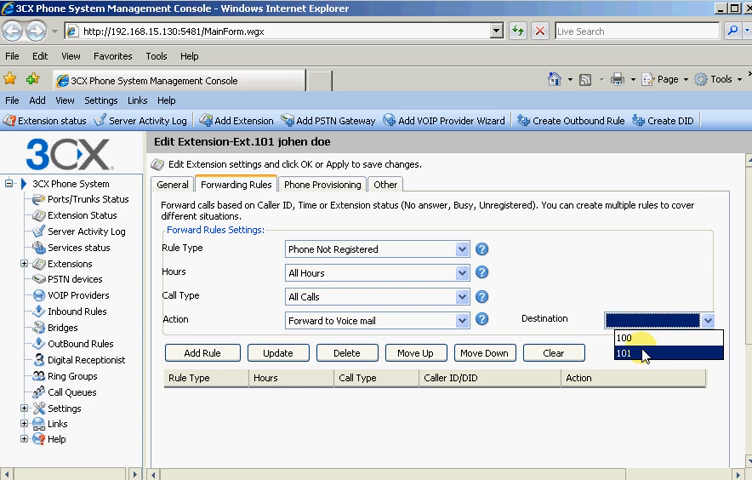
click(642, 354)
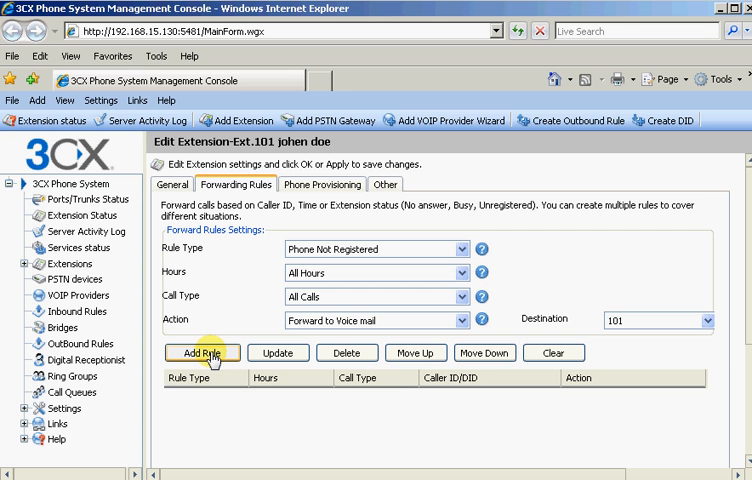
click(202, 352)
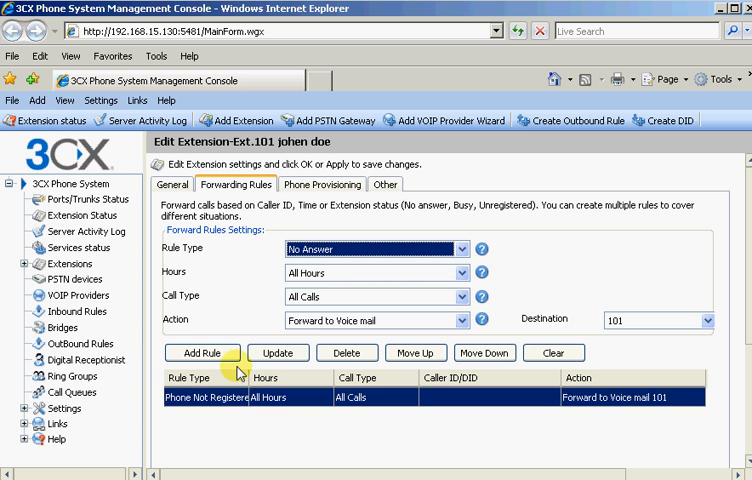
click(201, 352)
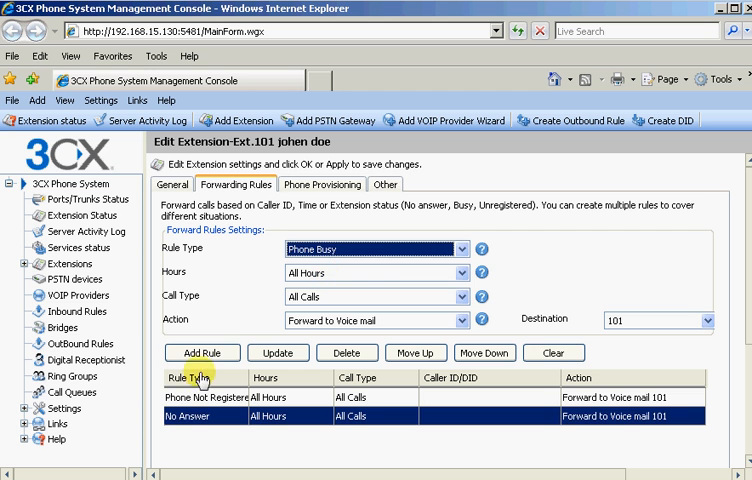
click(202, 352)
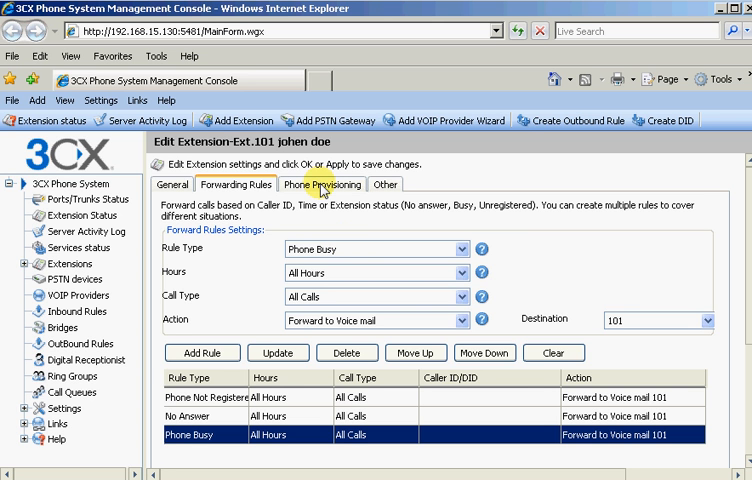
Review extension 101's provisioning and other options, then return to its General details.
click(322, 184)
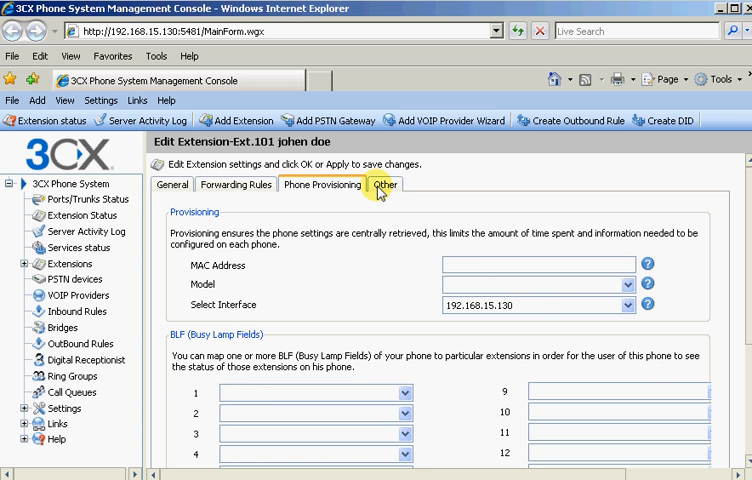
click(389, 184)
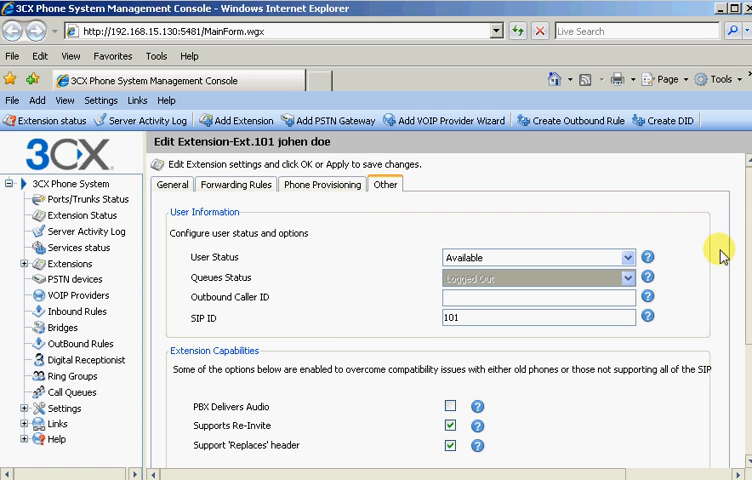
scroll(down, 3)
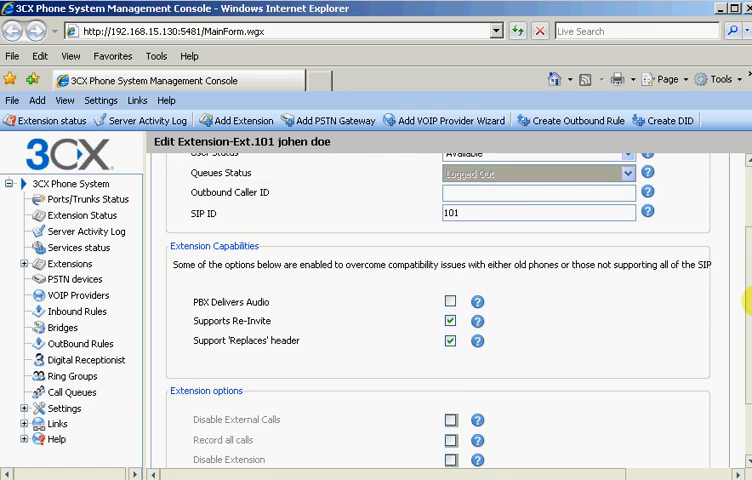
scroll(down, 3)
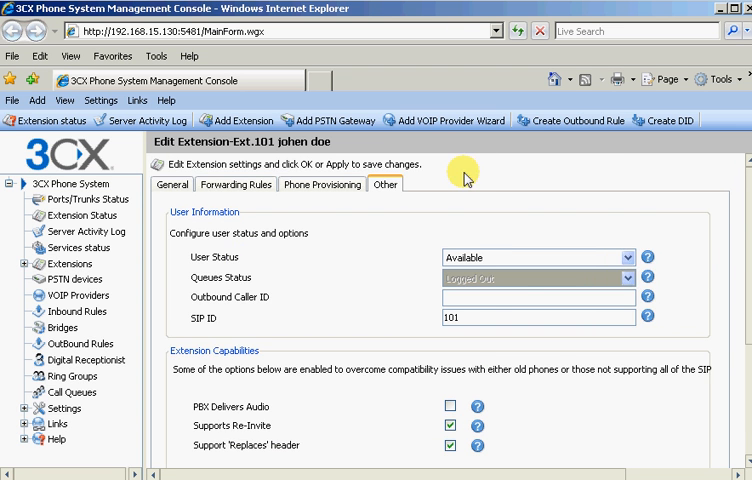
click(172, 184)
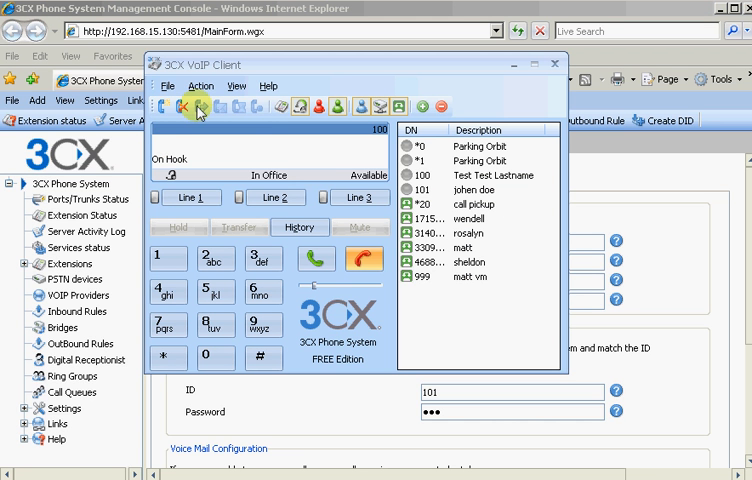
Change the VoIP Client login's extension number from 100 to 101.
click(176, 87)
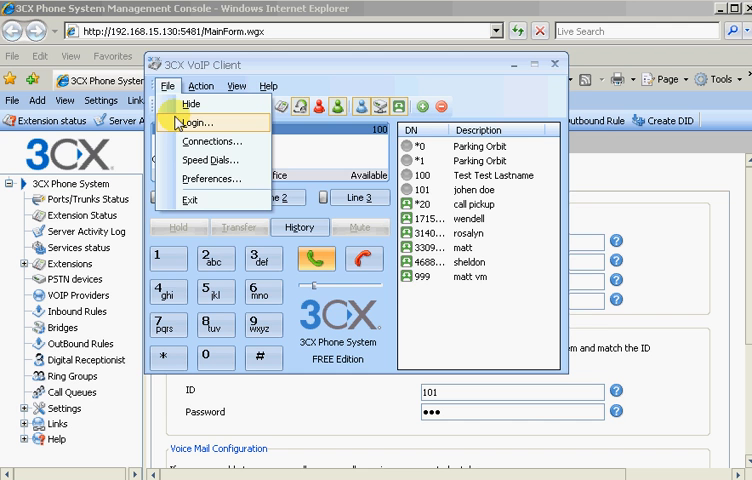
click(198, 123)
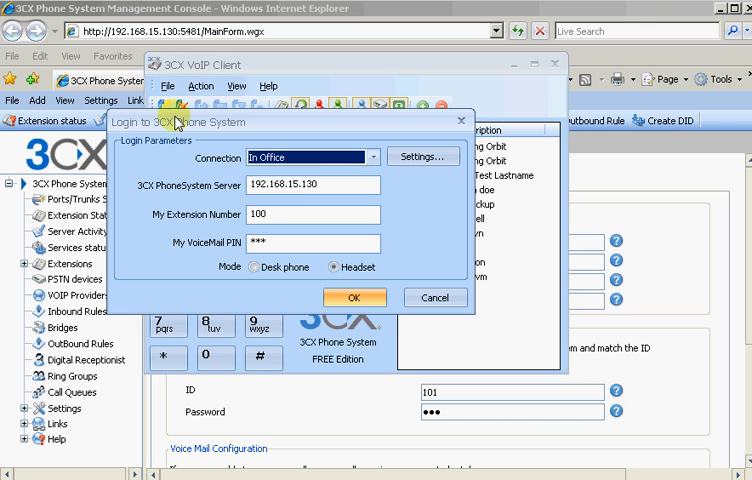
double_click(300, 185)
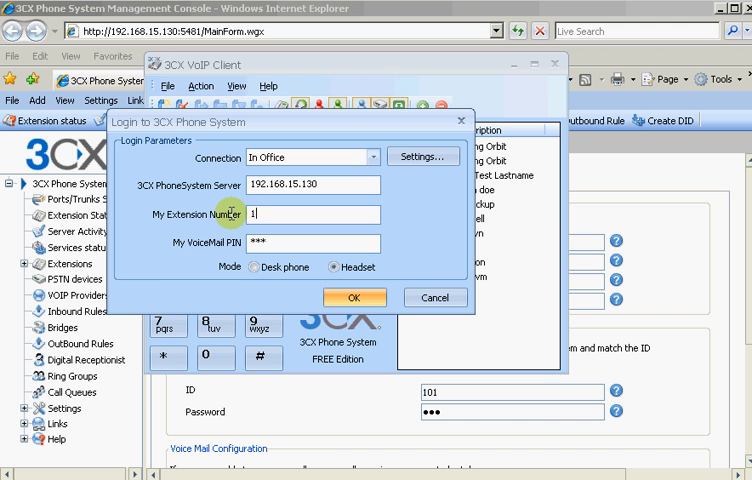
text(01)
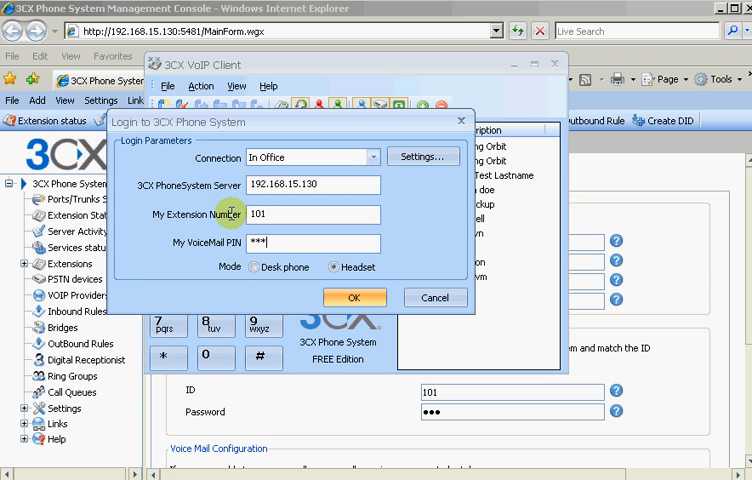
click(355, 297)
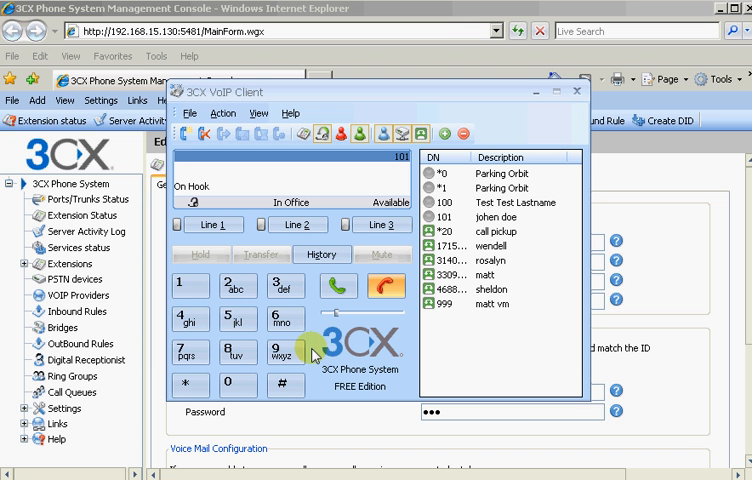
Call voicemail 999 from extension 101, hang up, and reconfirm the 101 login.
click(285, 355)
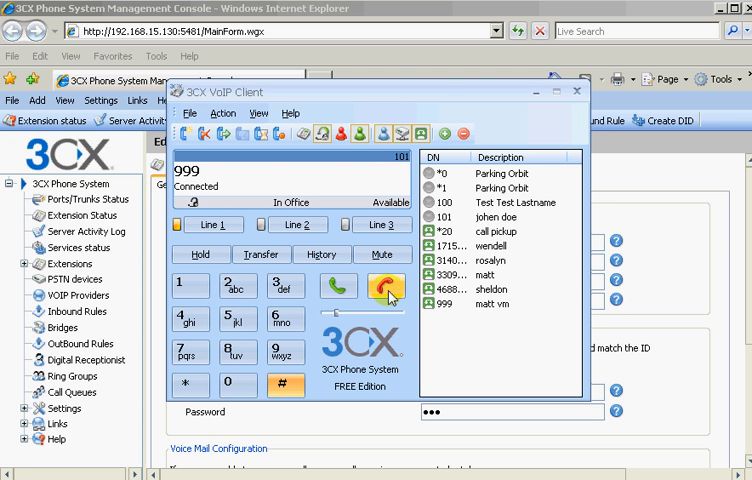
click(386, 289)
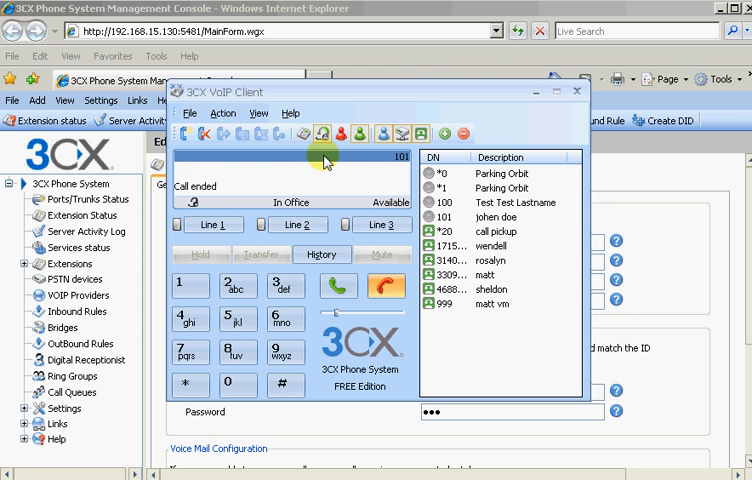
click(191, 113)
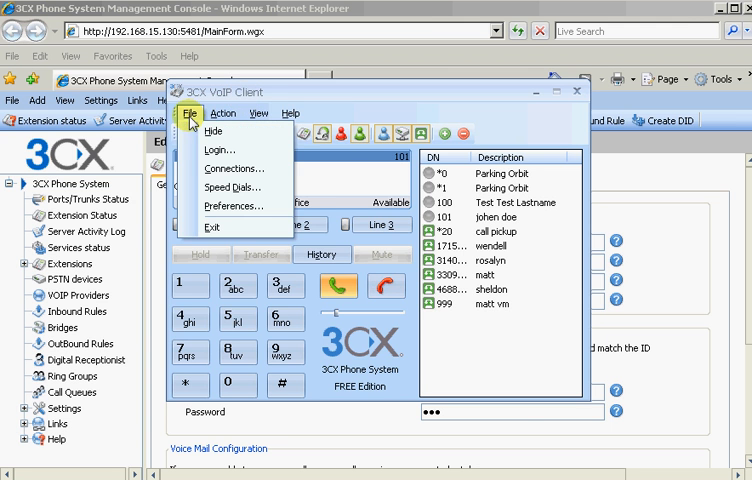
click(218, 149)
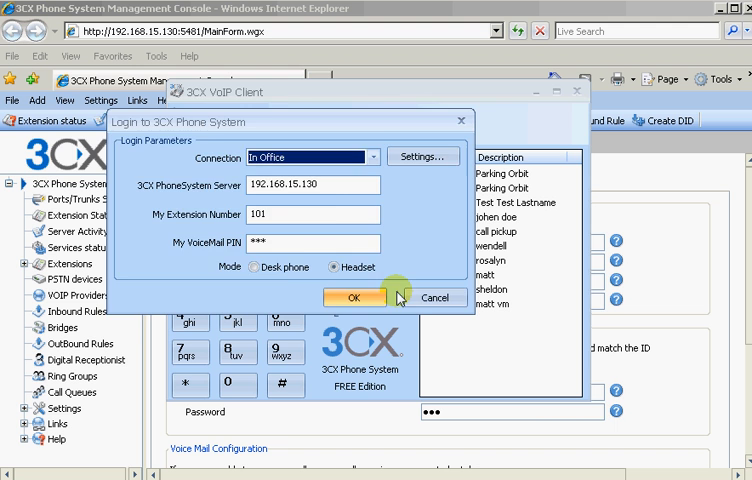
click(350, 297)
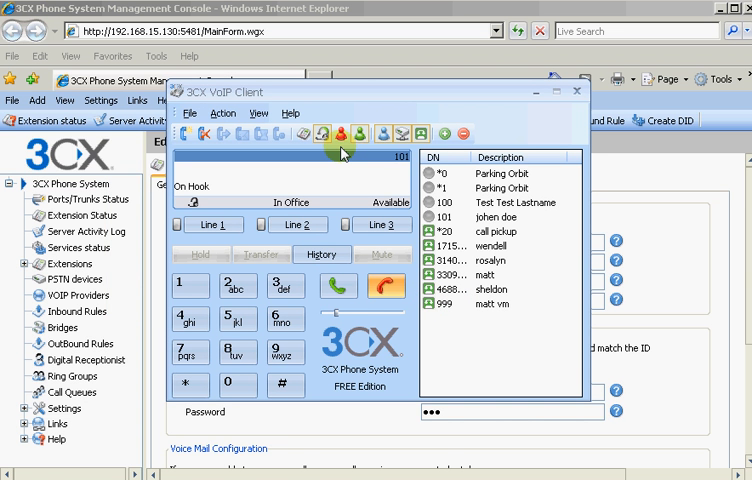
mouse_move(451, 325)
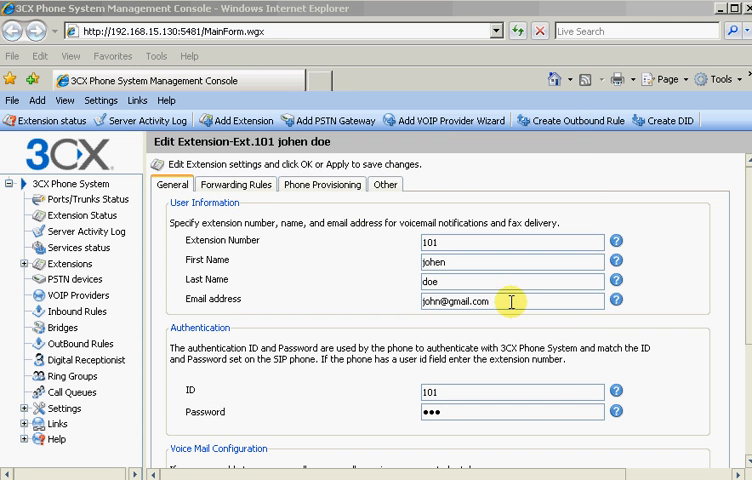
mouse_move(364, 247)
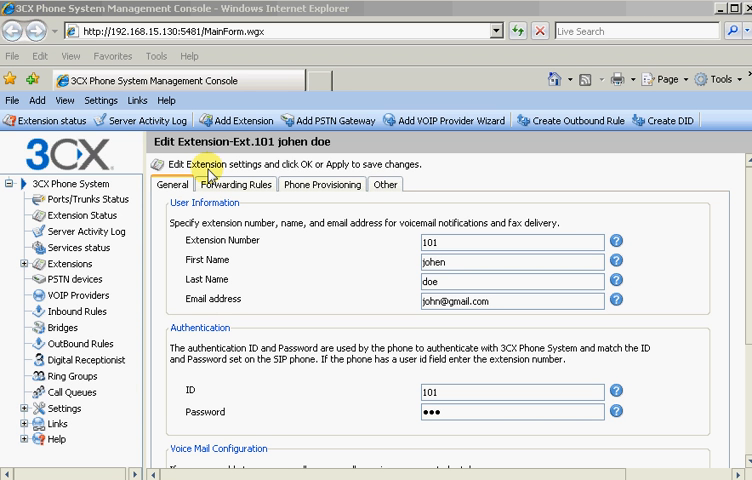
mouse_move(155, 217)
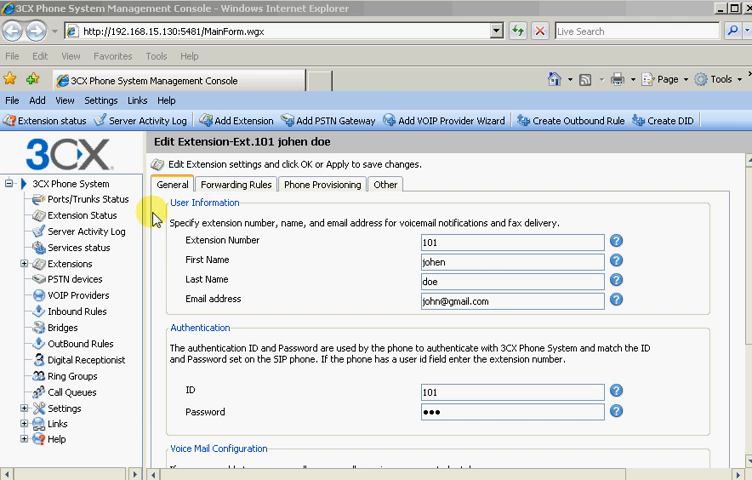
mouse_move(65, 219)
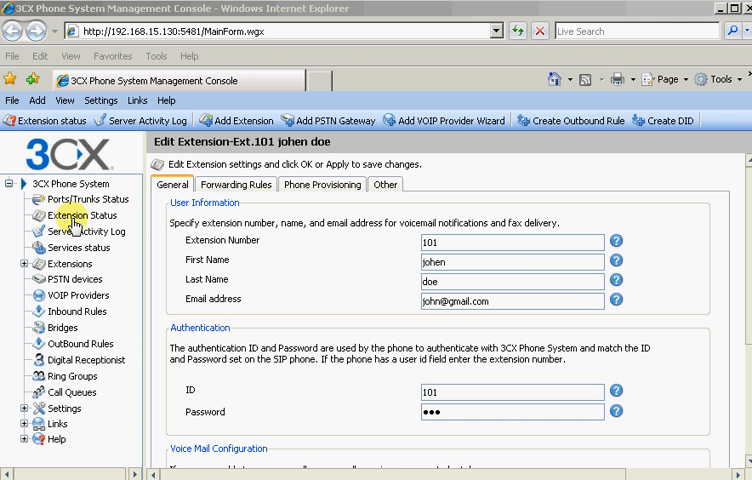
Open the console's Add menu listing items that can be added.
click(37, 100)
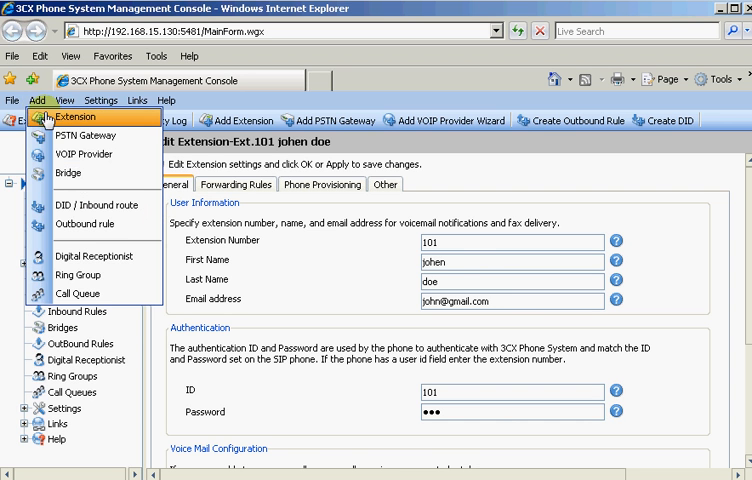
Choose Extension from the Add menu to begin creating extension 102.
click(70, 115)
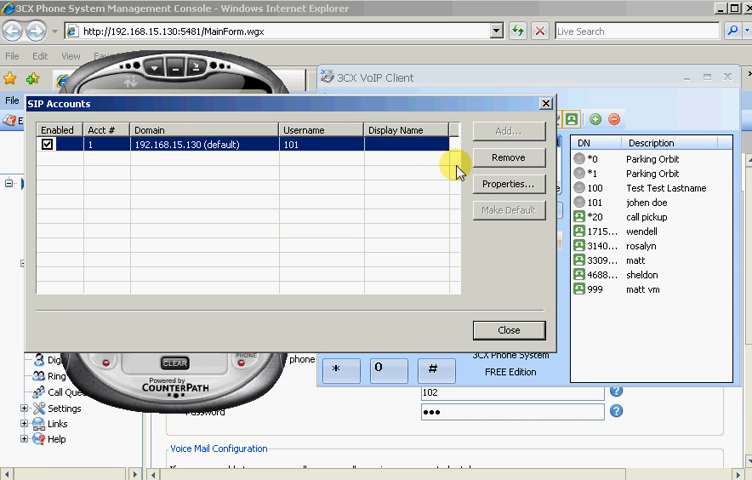
Set the X-Lite SIP account's user name to 100 and return to the phone.
click(508, 184)
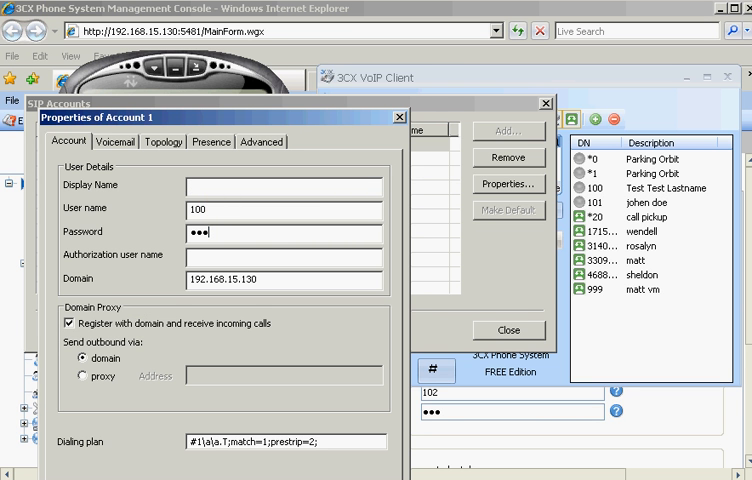
click(508, 330)
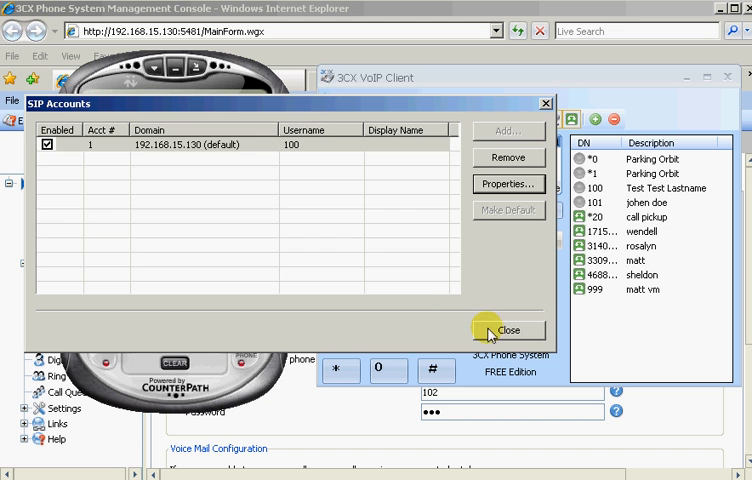
click(508, 330)
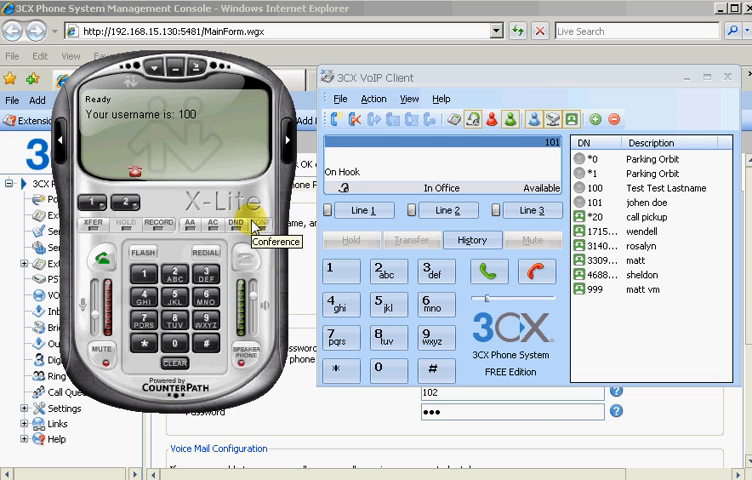
mouse_move(147, 290)
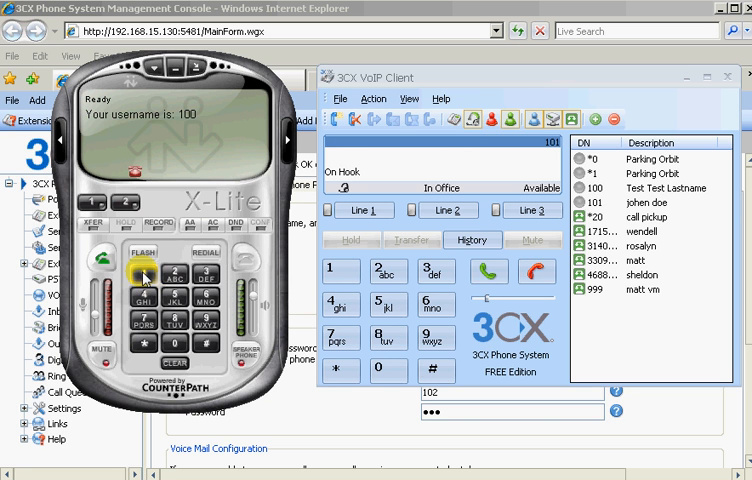
Call 101 from X-Lite, answer on the 3CX client, hold, then hang up.
click(147, 293)
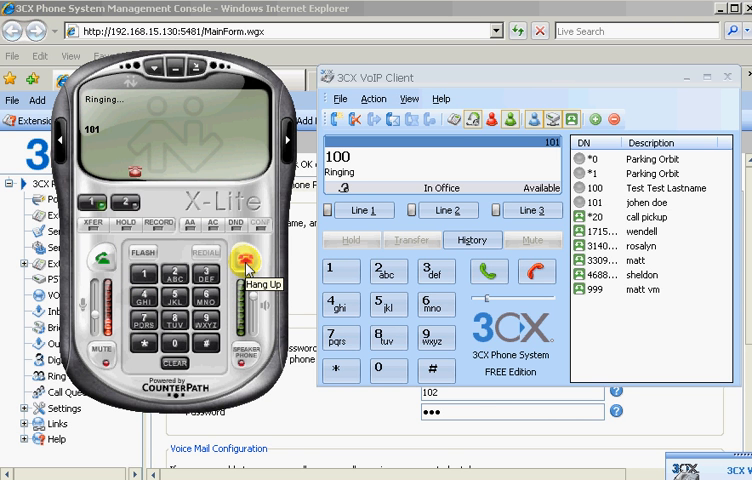
click(364, 210)
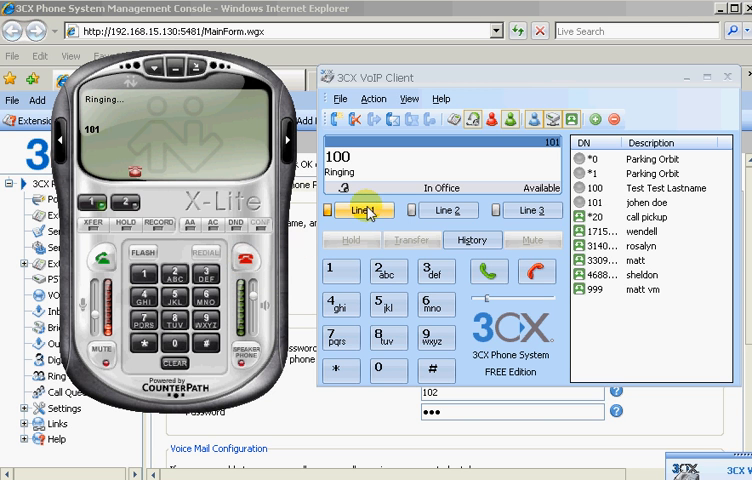
click(362, 210)
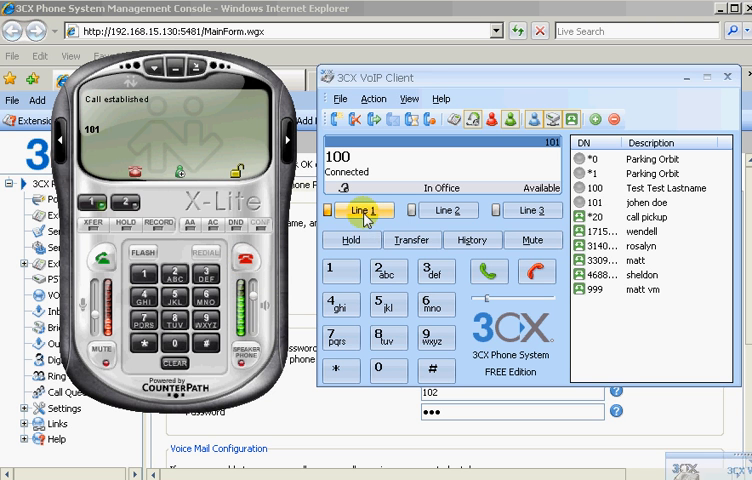
click(351, 239)
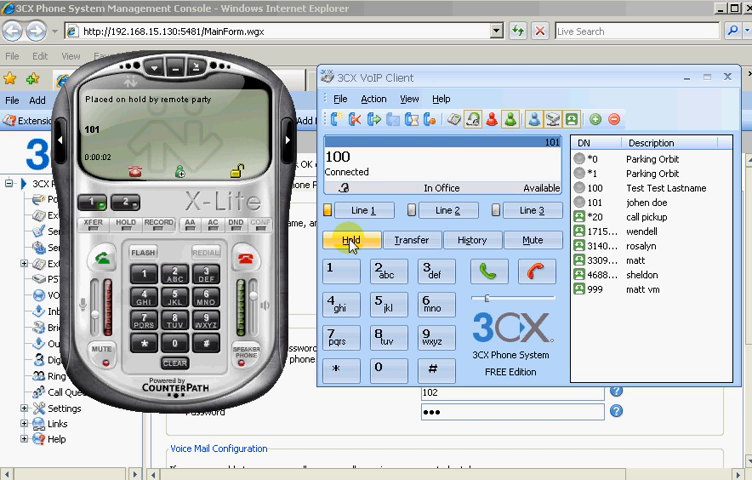
click(351, 240)
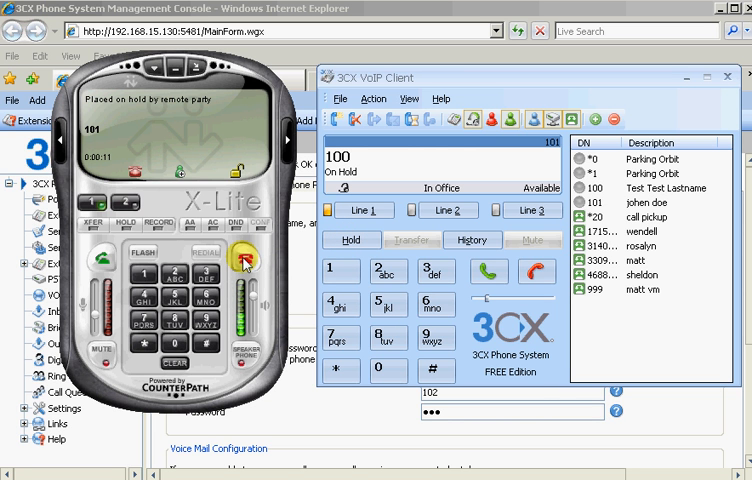
click(536, 272)
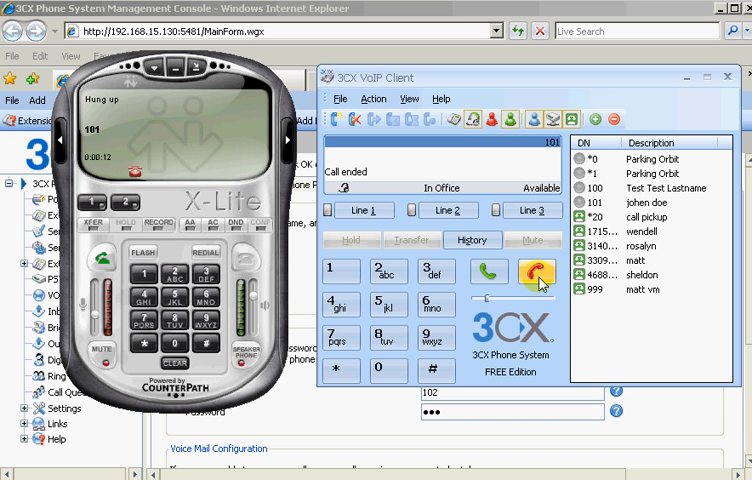